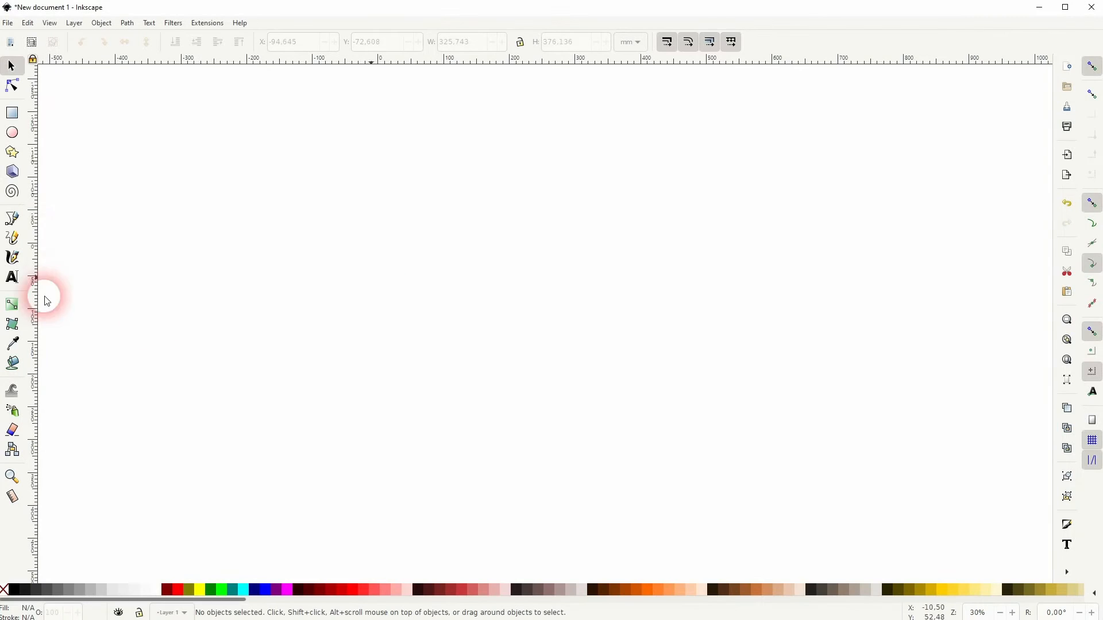
- Draw a large six-sided hexagon outline with the Star/Polygon tool
left_click(12, 152)
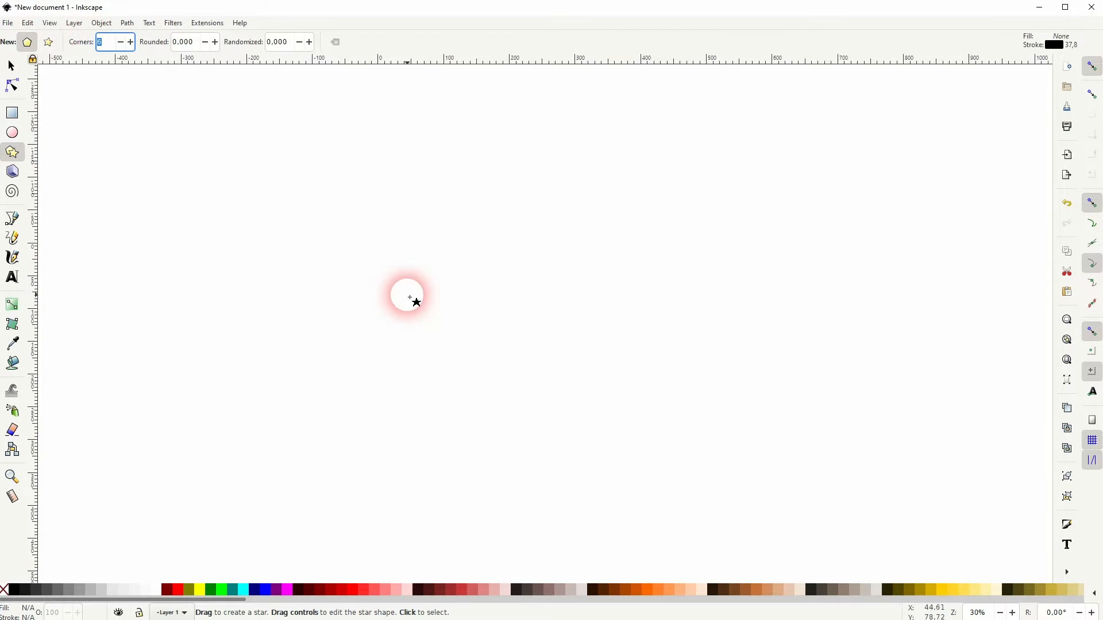
left_click_drag(408, 298, 510, 169)
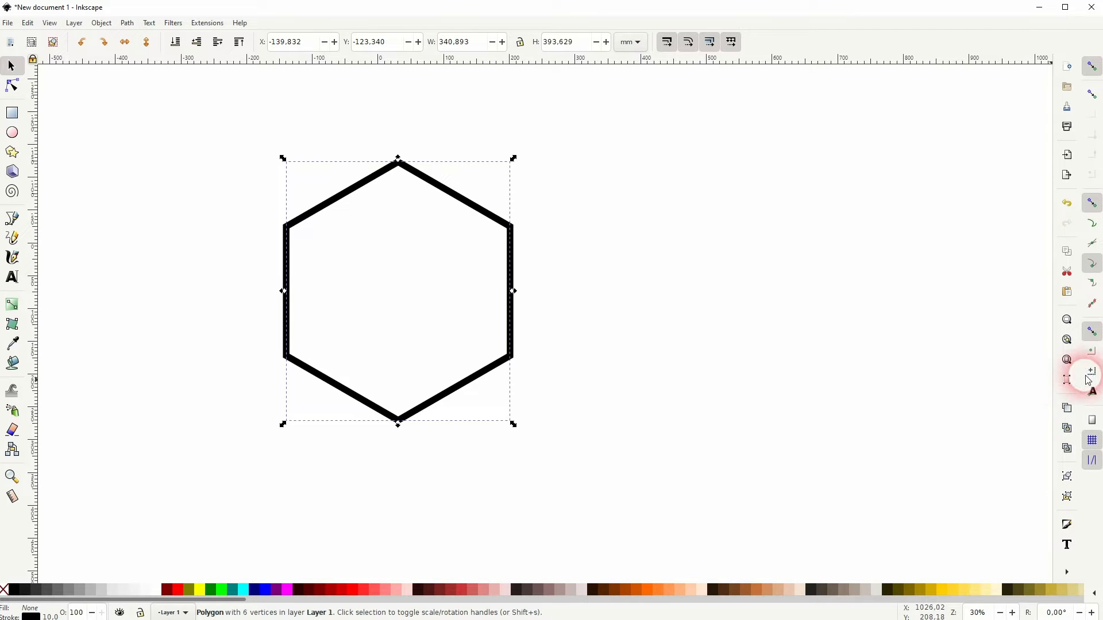
mouse_move(513, 250)
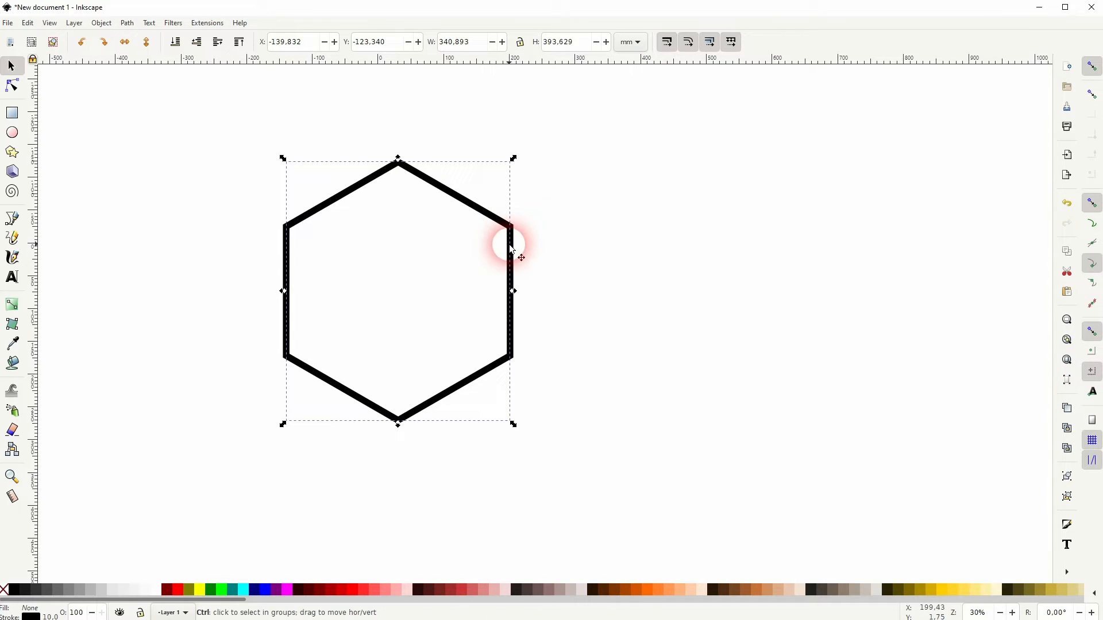
- Scale the duplicated hexagon to about half size, centred inside the original, then deselect
left_click_drag(512, 249, 458, 296)
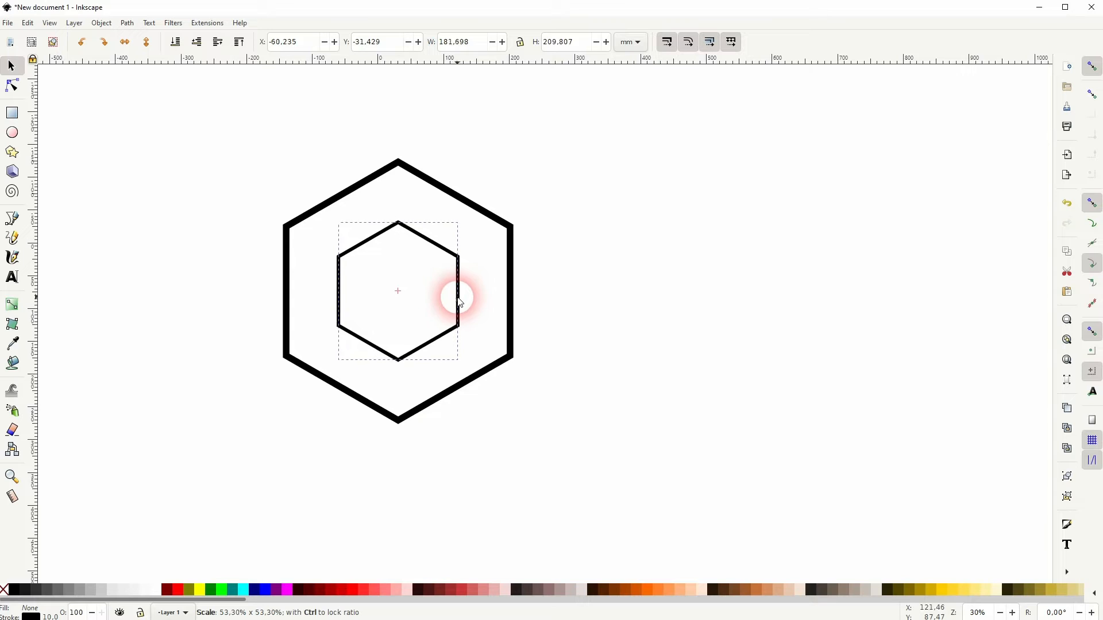
left_click(648, 312)
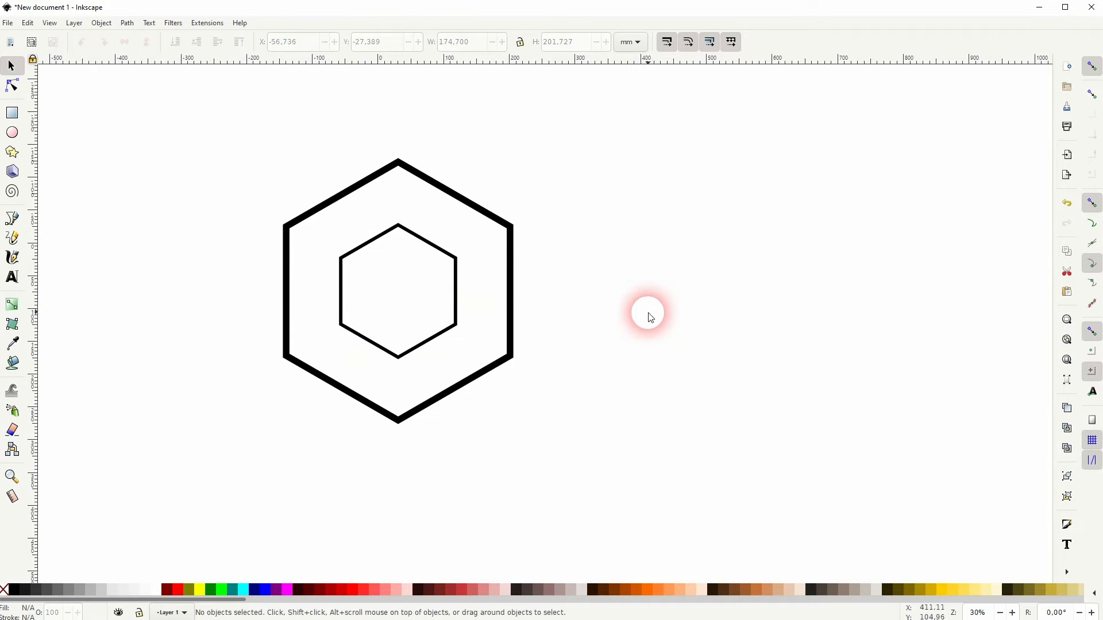
left_click(12, 220)
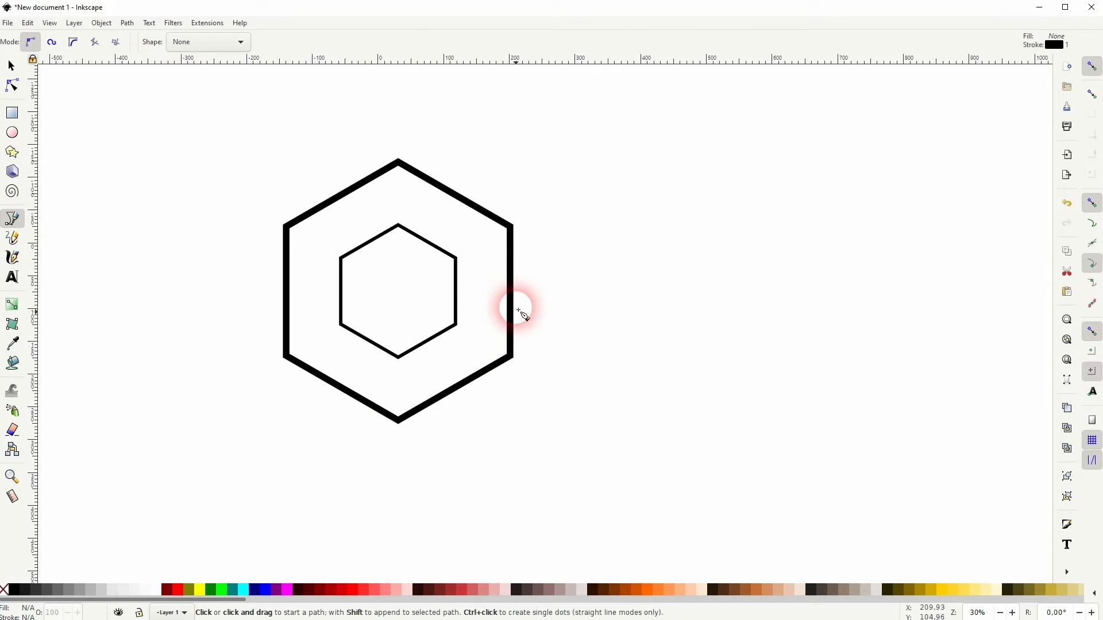
mouse_move(458, 332)
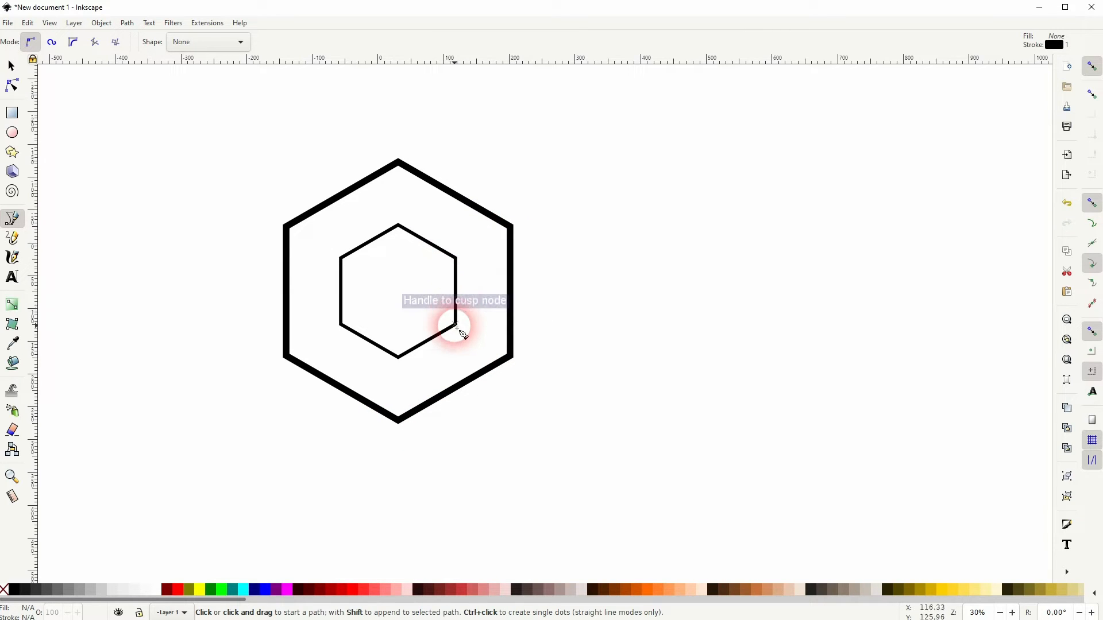
- Draw a straight line joining an inner hexagon corner to the matching outer corner
left_click_drag(457, 331, 398, 421)
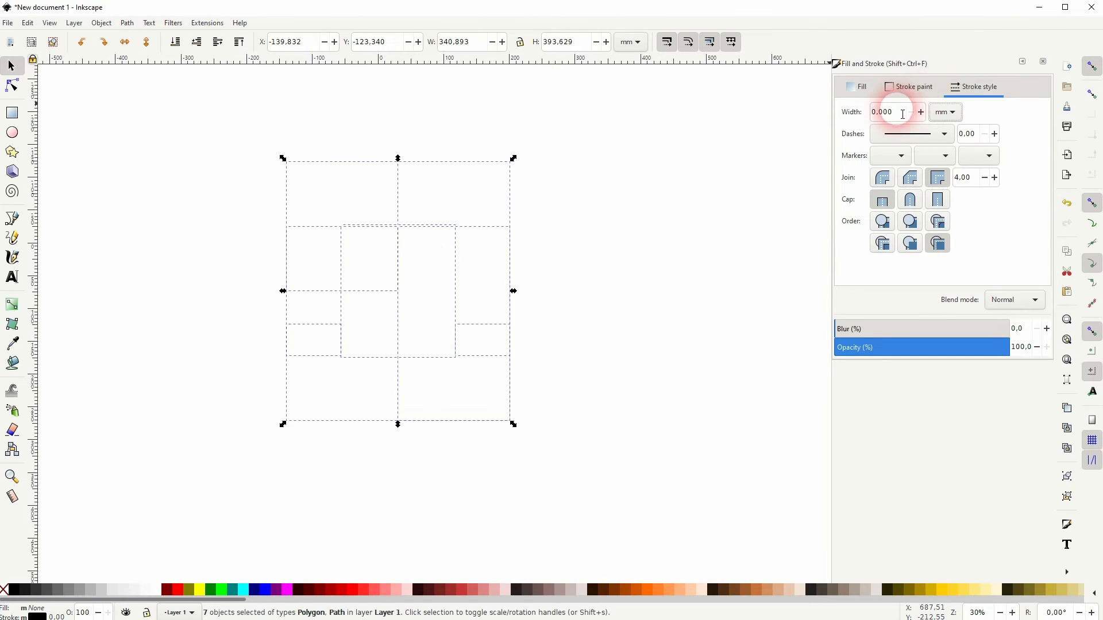
- Set the stroke width of all seven shapes to 10.000 mm in Fill and Stroke
type("5.000")
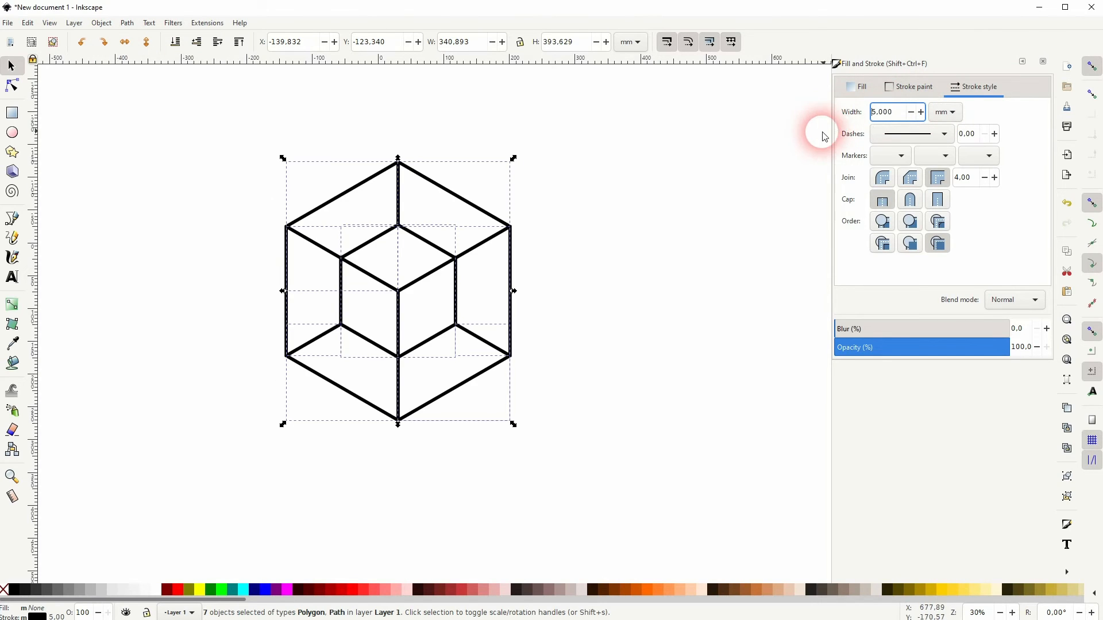
type("10.000")
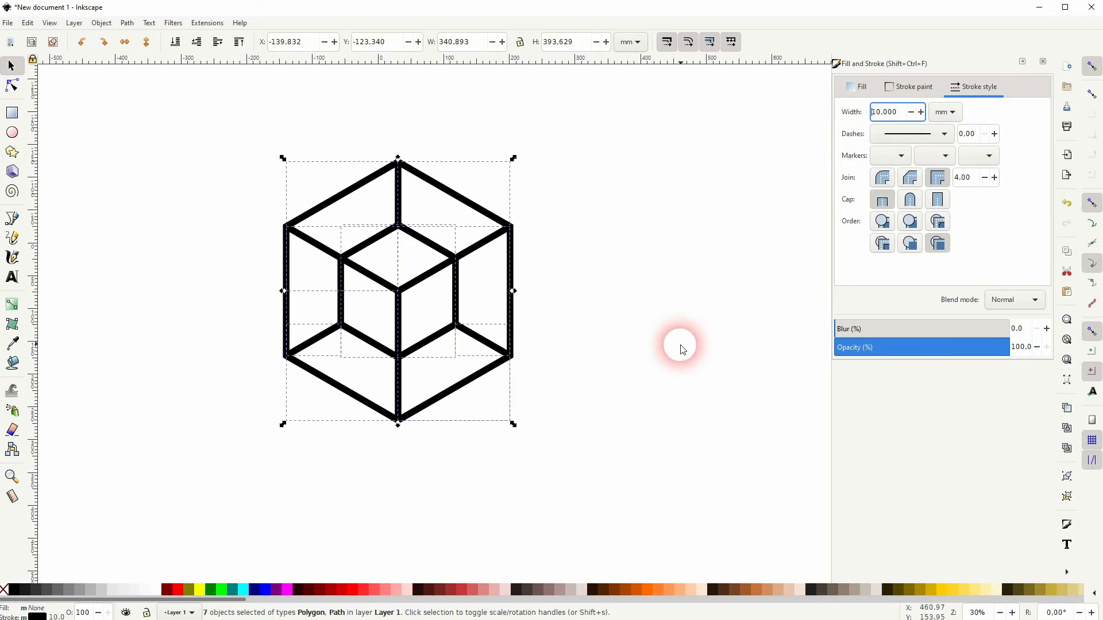